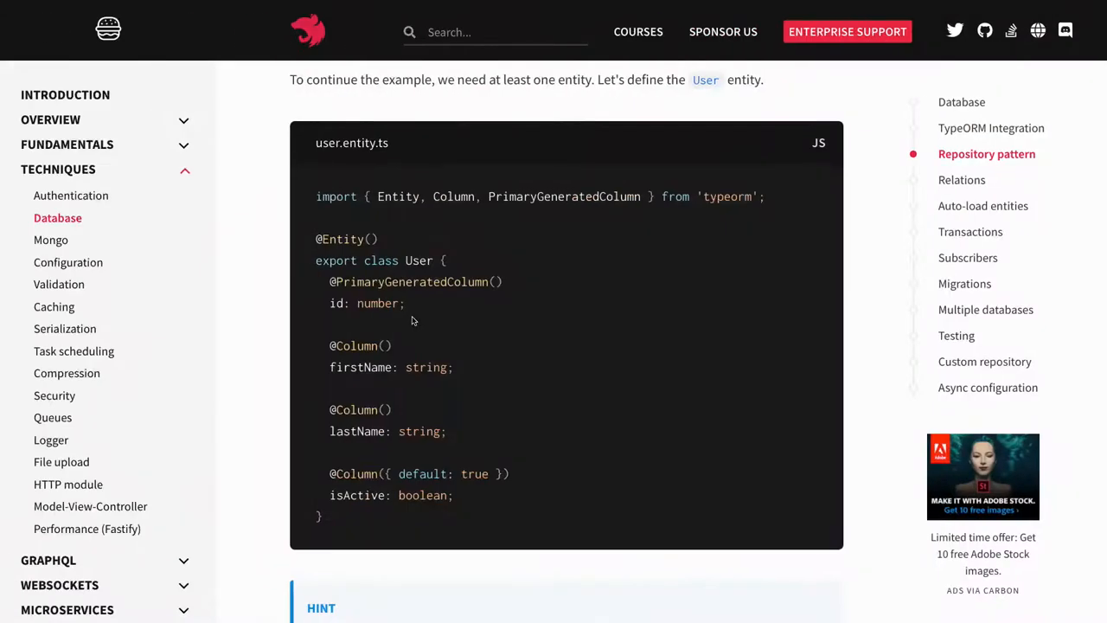
Scroll the NestJS TypeORM database chapter to the MySQL forRoot example for app.module.ts.
scroll("up", 3)
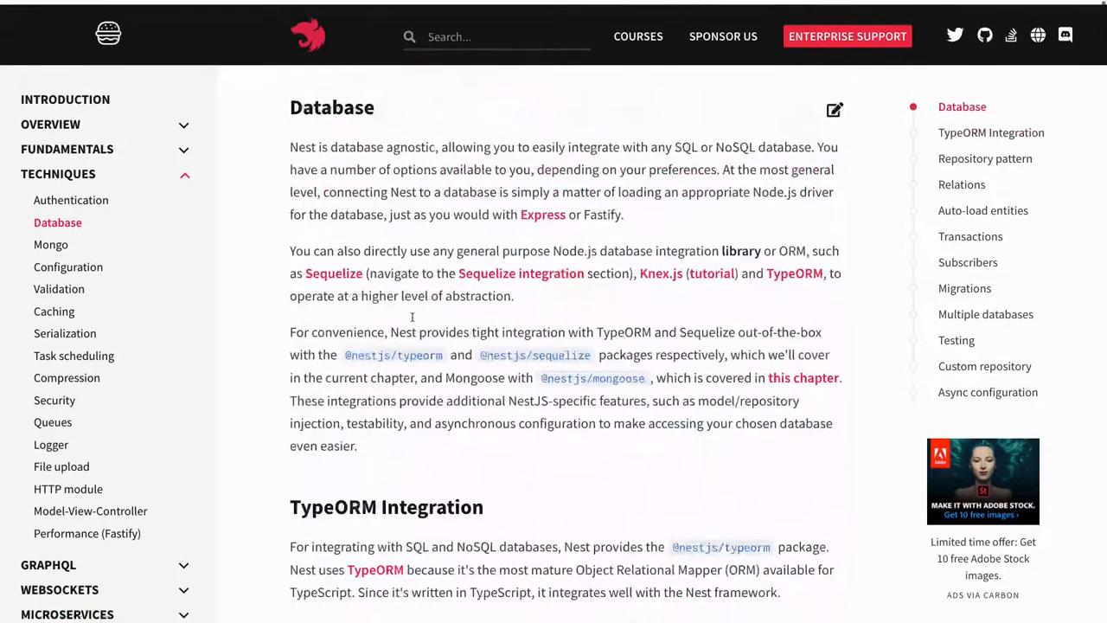
scroll("down", 3)
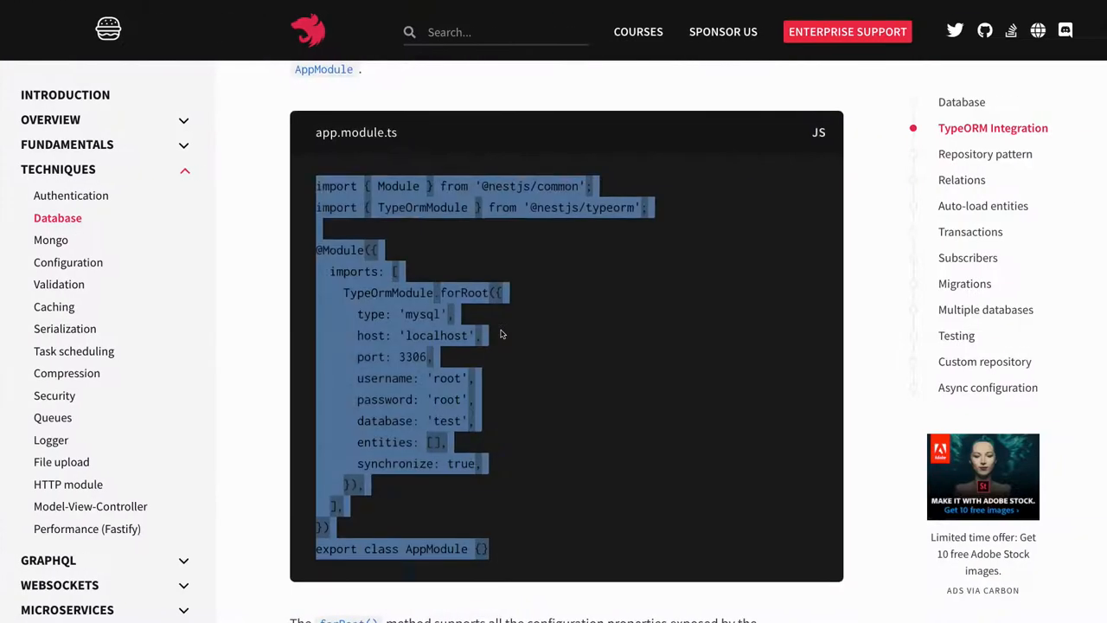
scroll("down", 3)
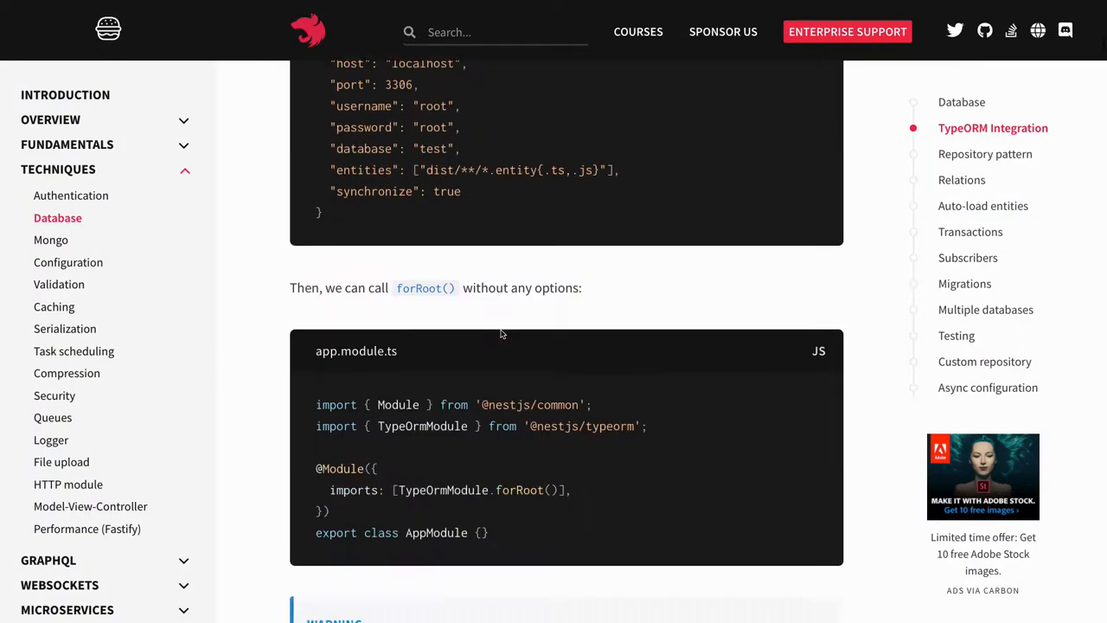
scroll("down", 3)
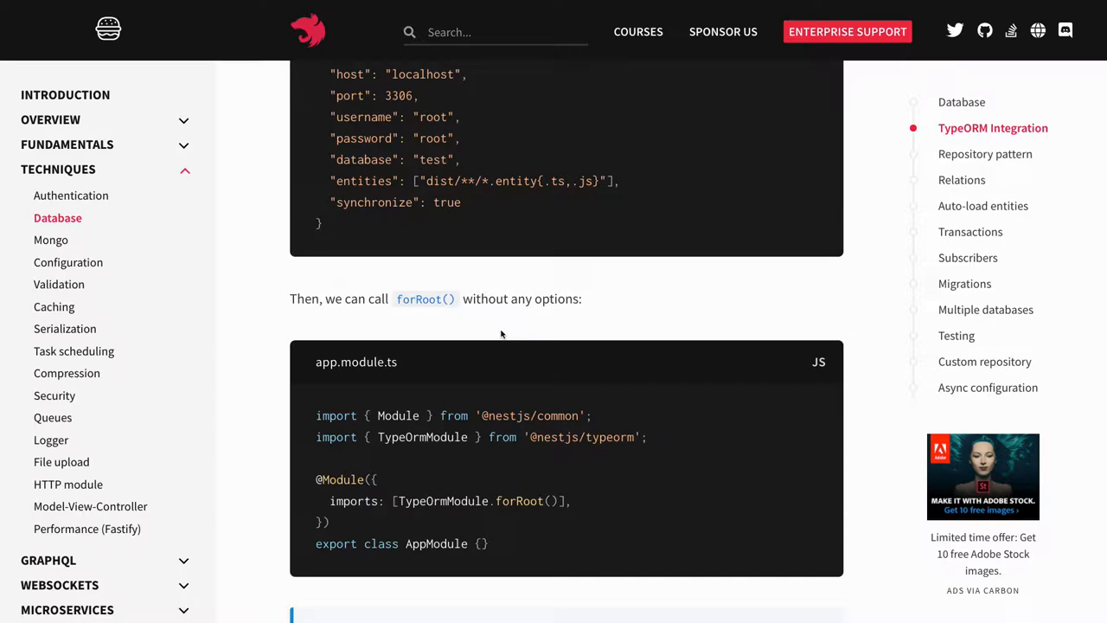
scroll("down", 3)
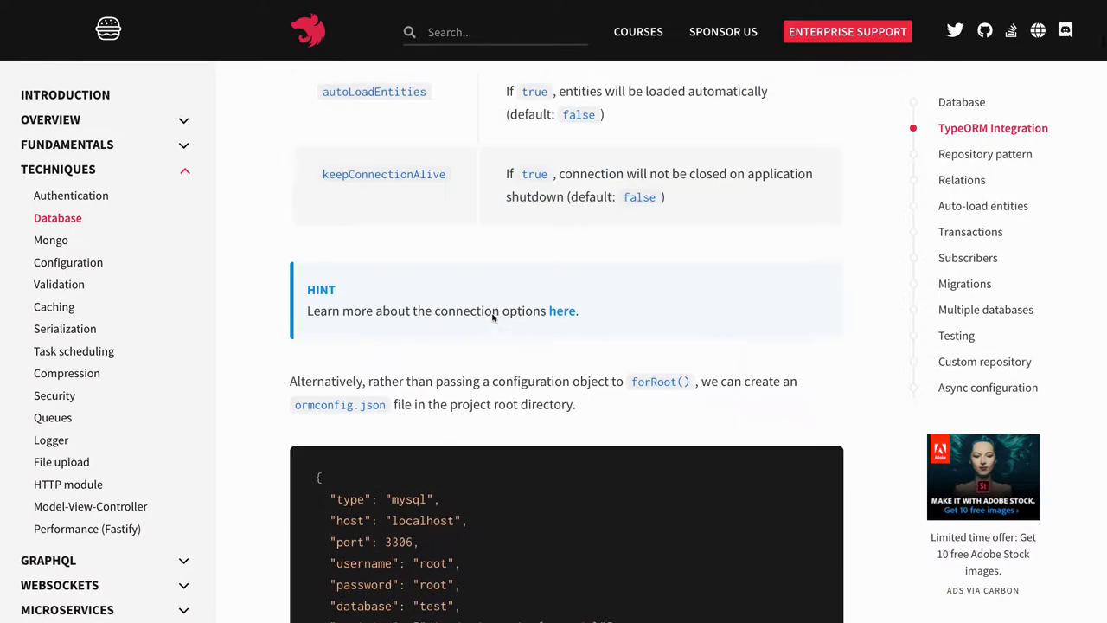
scroll("down", 3)
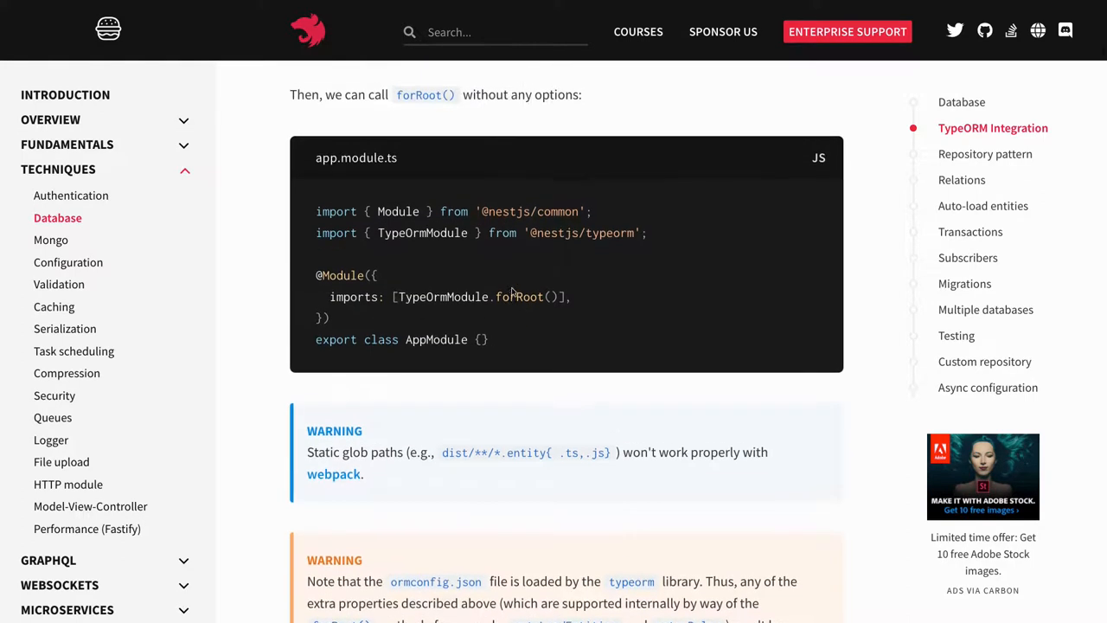
scroll("up", 3)
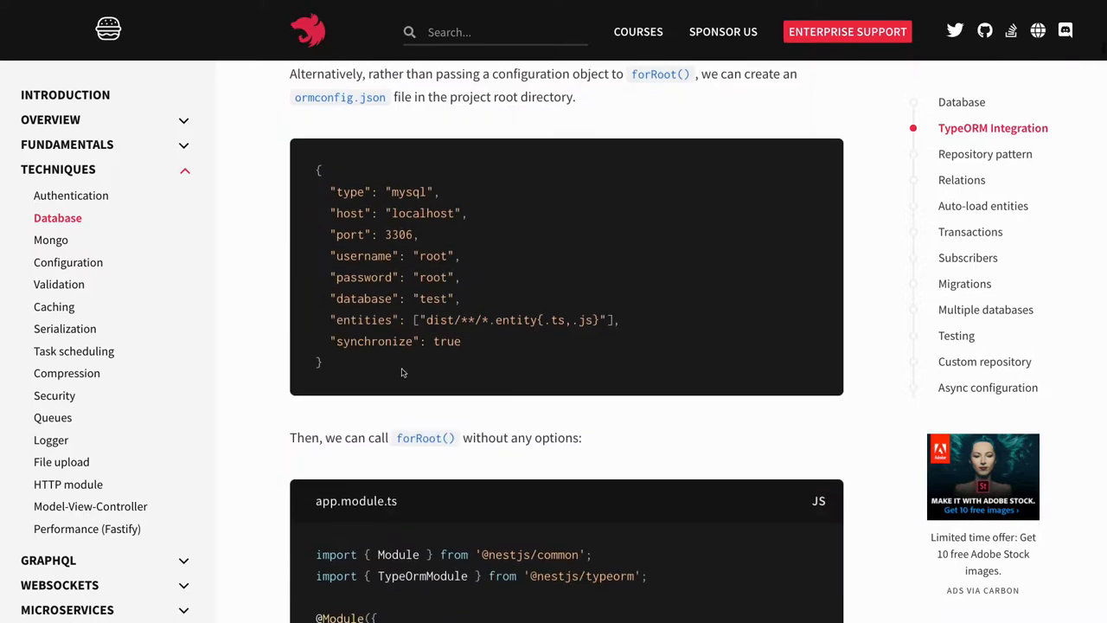
scroll("down", 3)
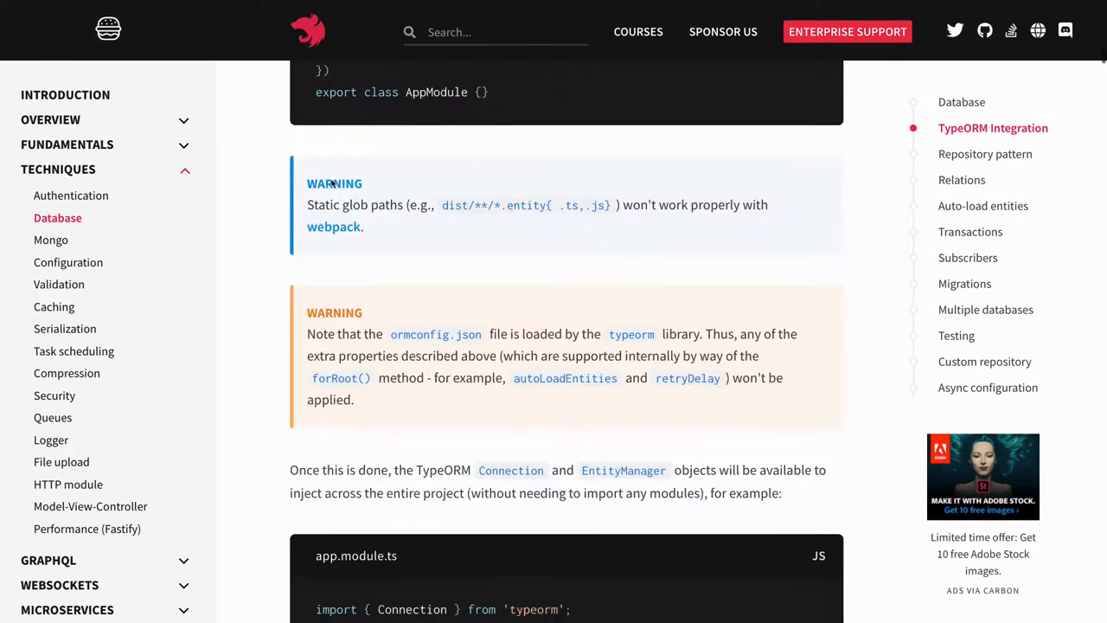
scroll("down", 3)
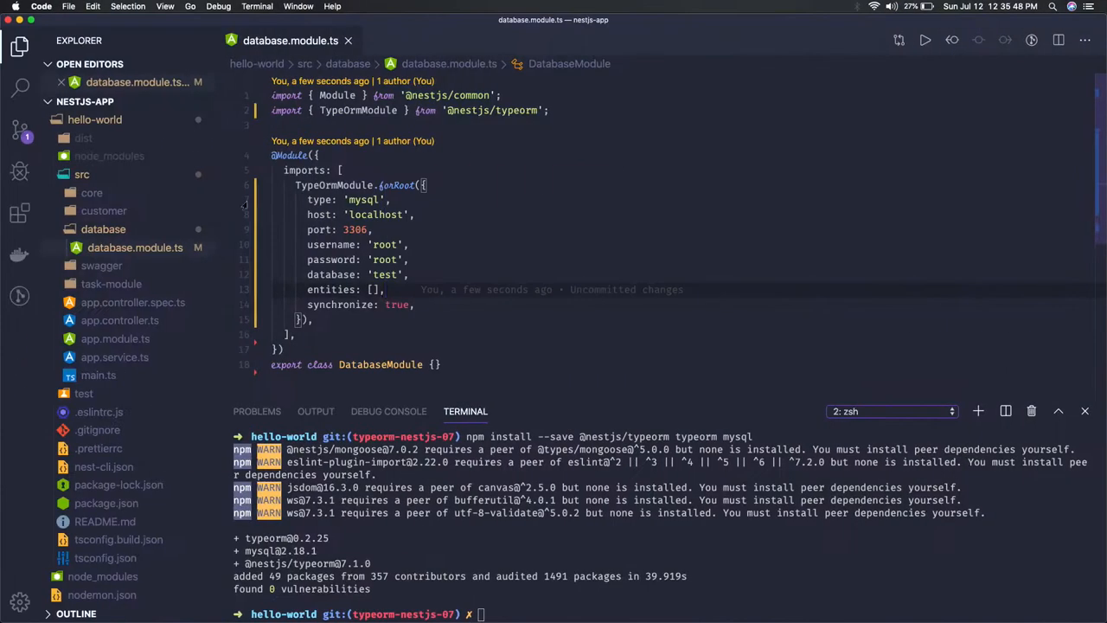
Create an entity folder under database containing user.entity.ts with the User entity code.
left_click(103, 228)
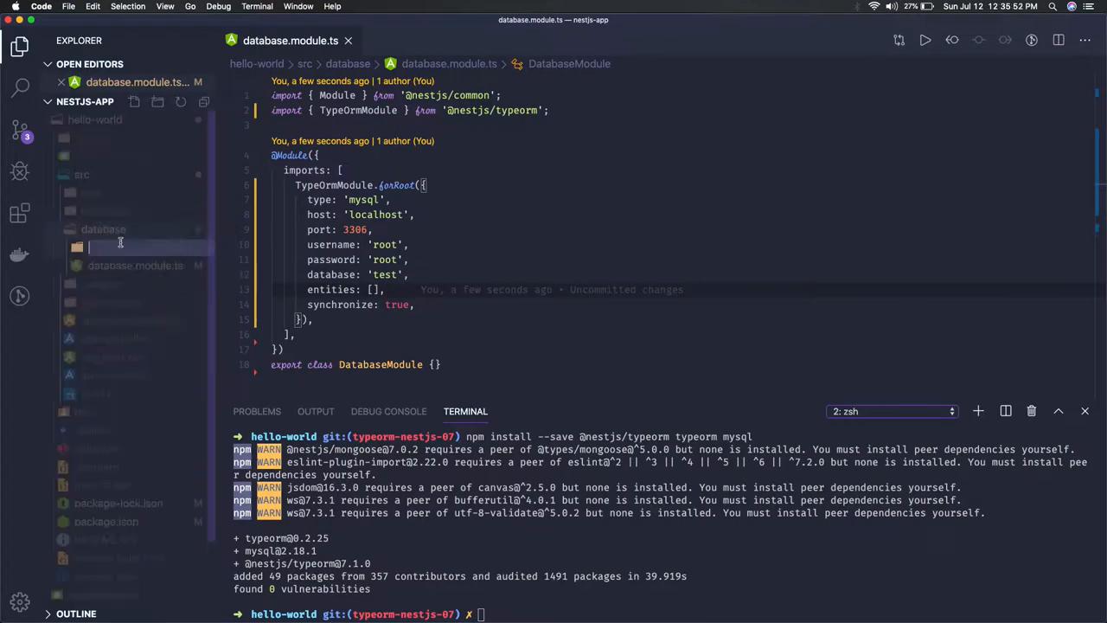
type("entity")
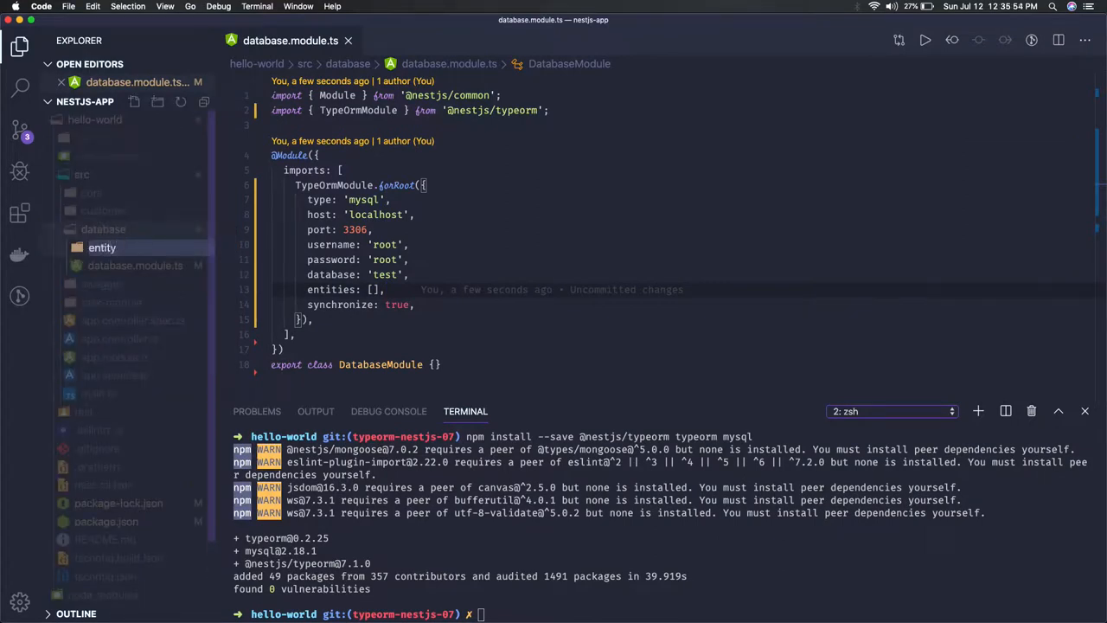
right_click(101, 247)
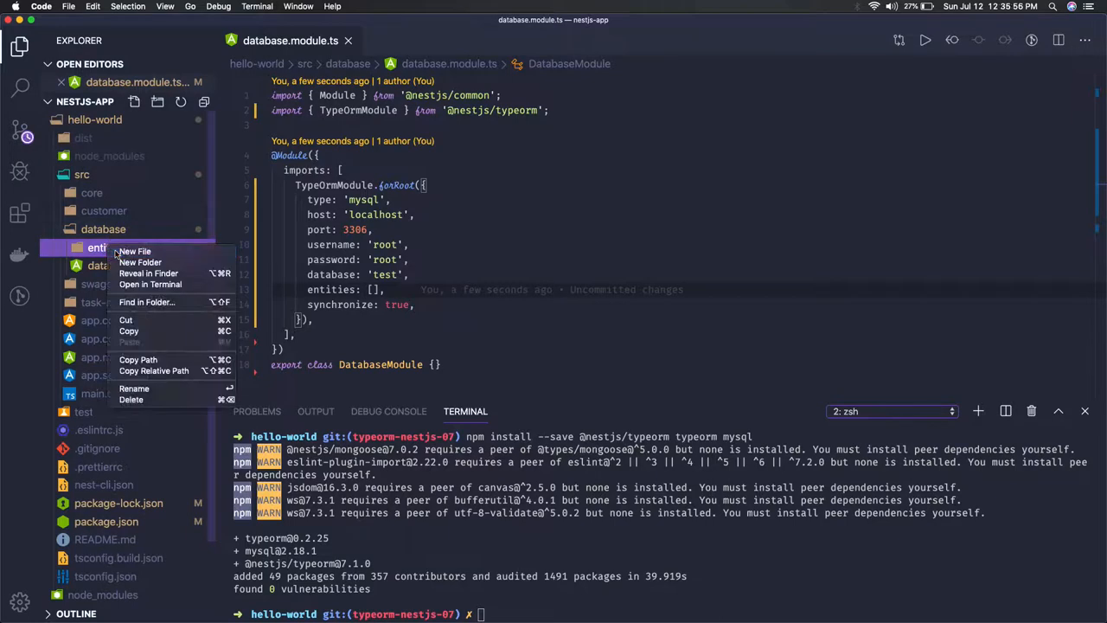
left_click(134, 251)
type("user.entity.ts")
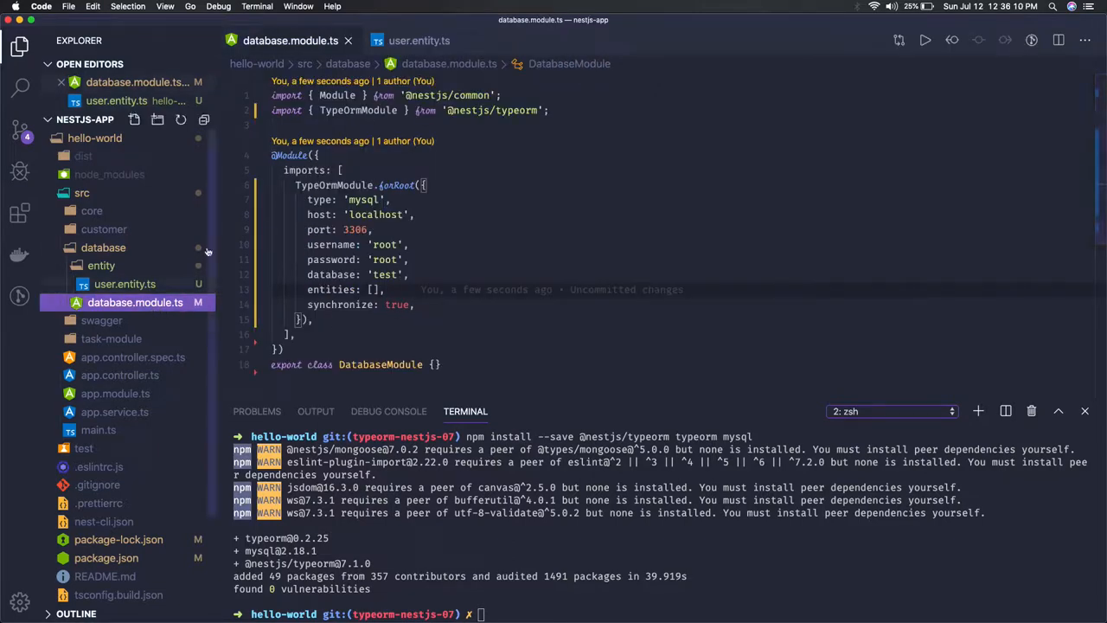
left_click(419, 41)
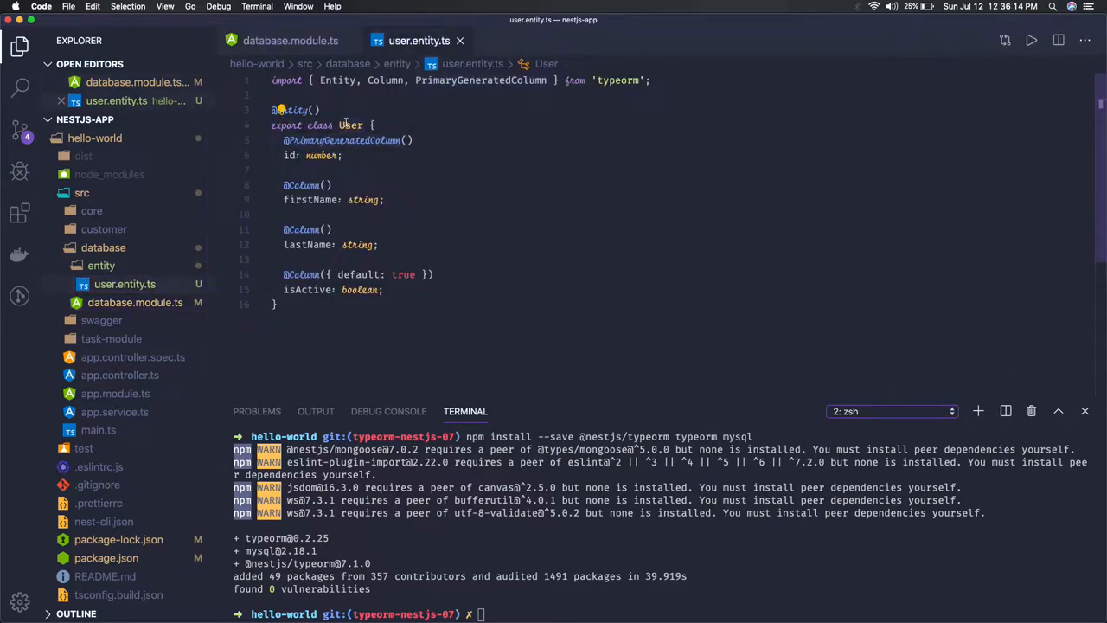
Type an 'import { User } from' line into database.module.ts.
left_click(289, 40)
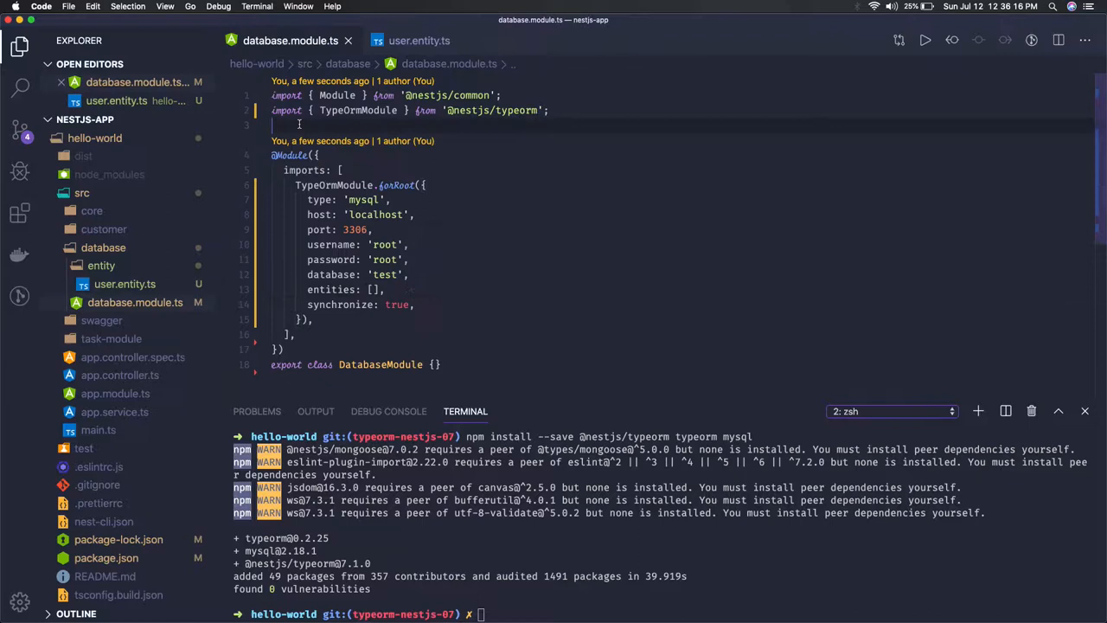
type("import")
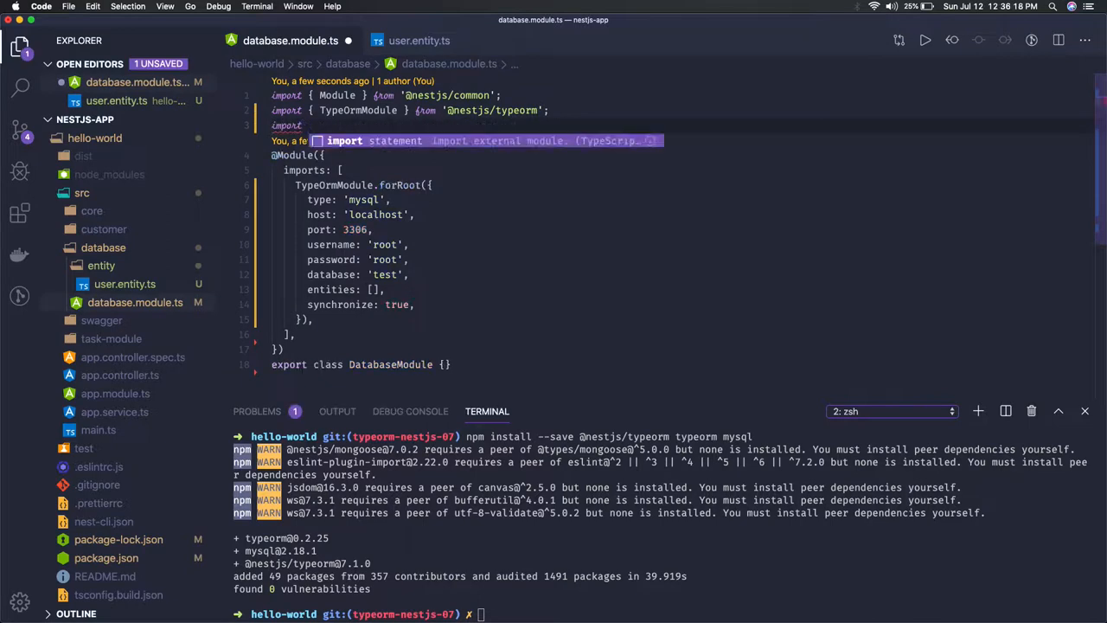
type("import { User } fro")
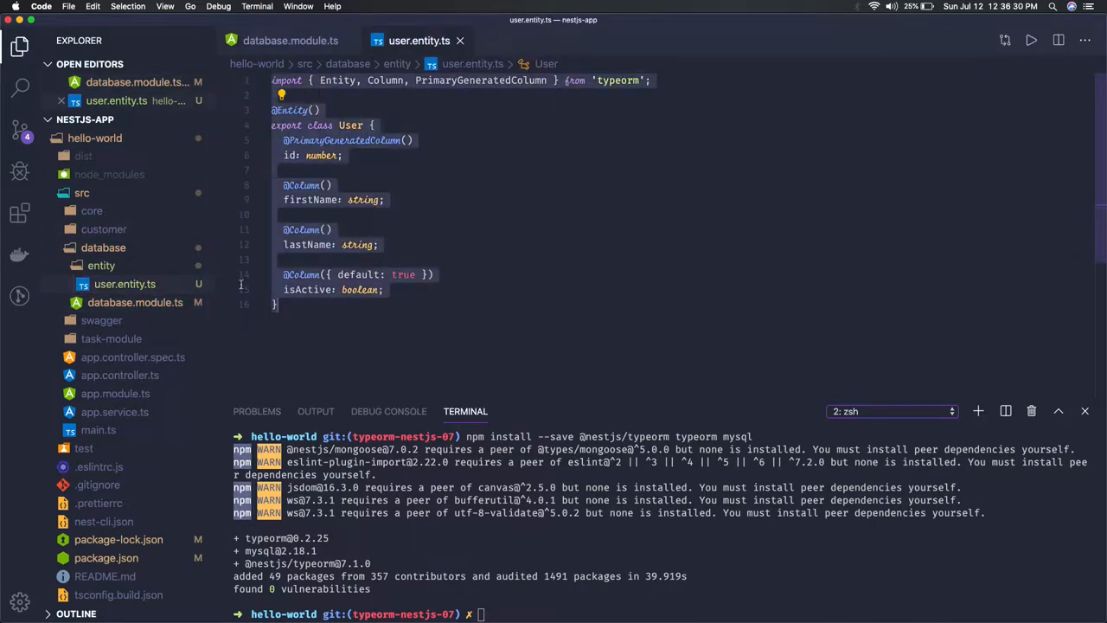
Create customer.entity.ts in the entity folder with its class renamed to Customer.
right_click(103, 265)
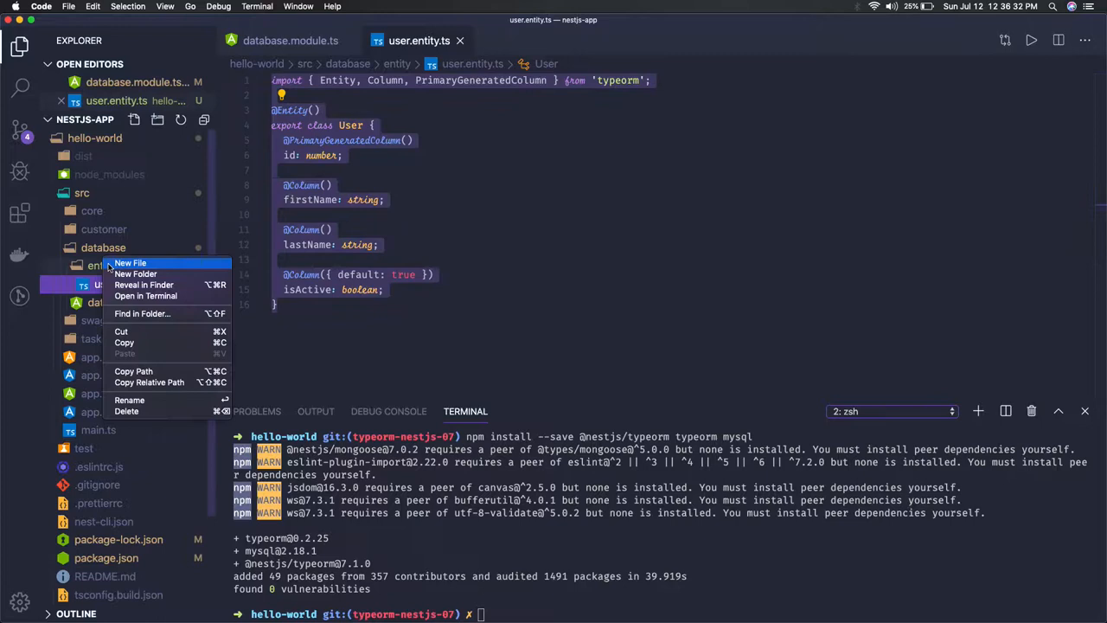
left_click(130, 263)
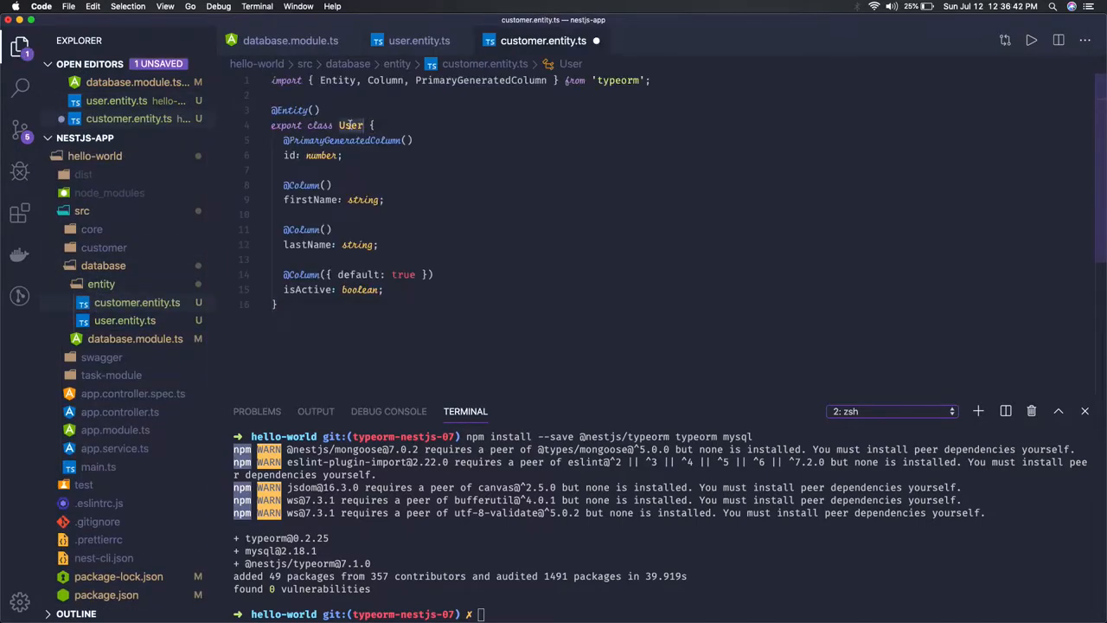
type("Custom")
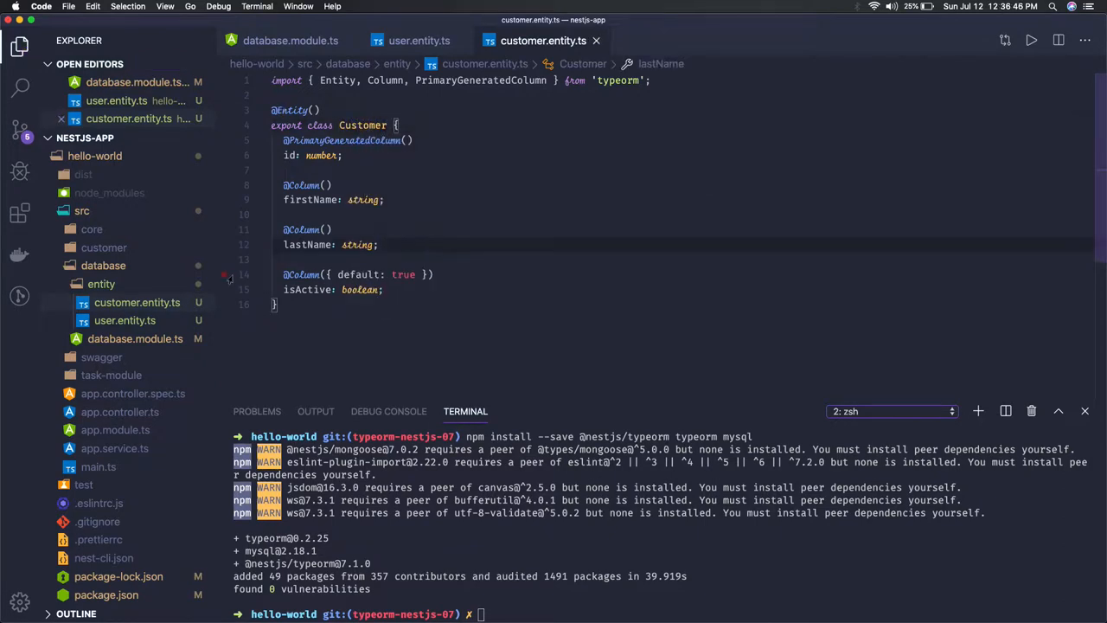
left_click(290, 41)
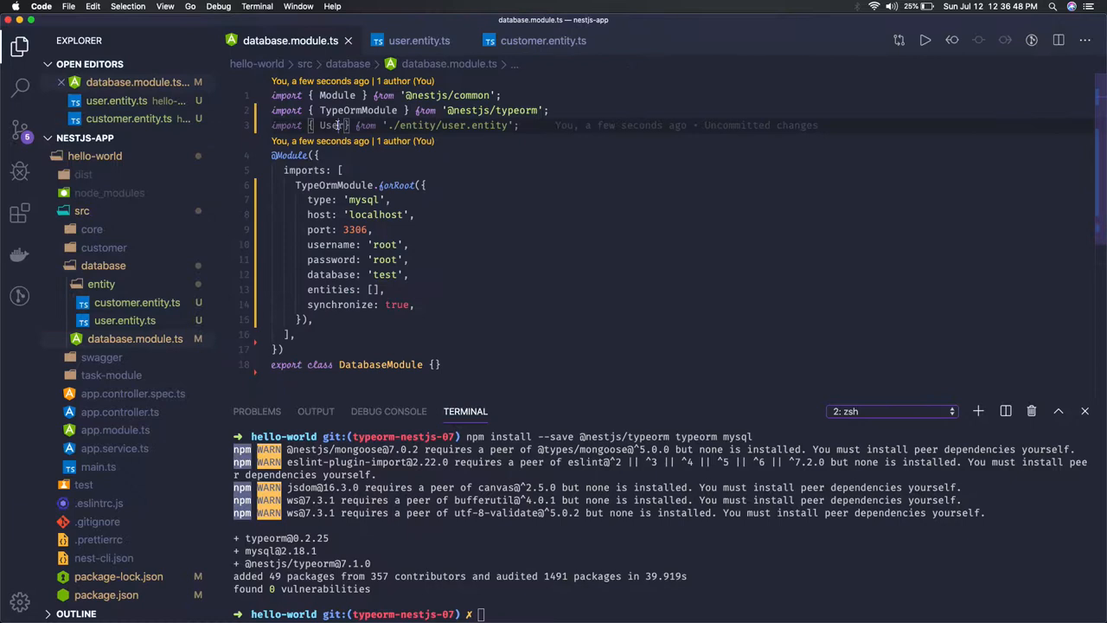
Import Customer in database.module.ts and list User, Customer in the entities array.
left_click(519, 124)
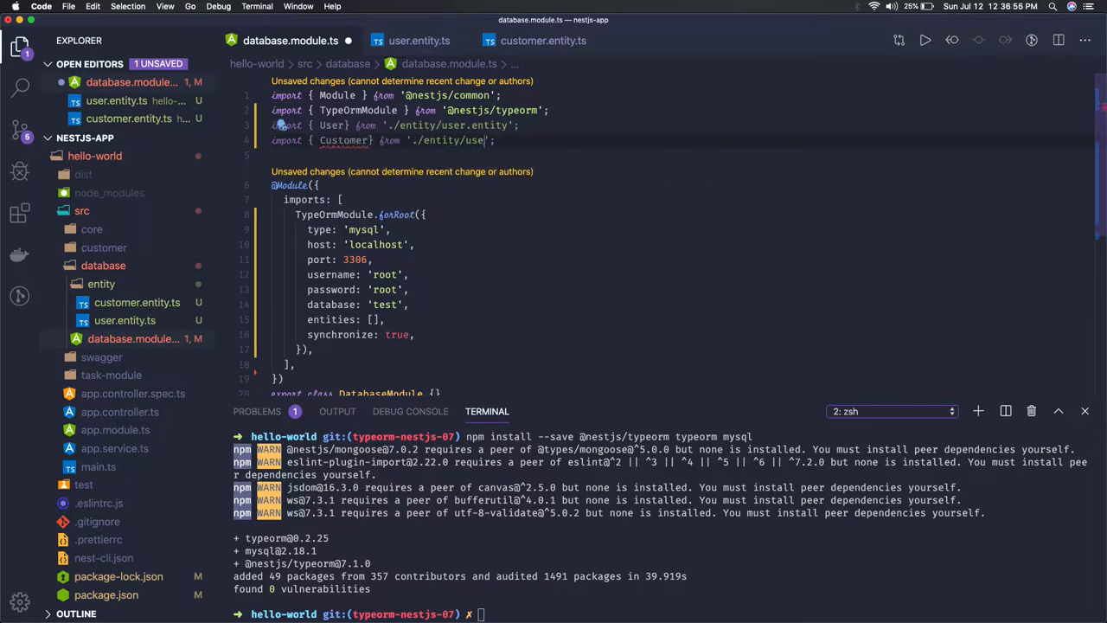
type("customer.entity")
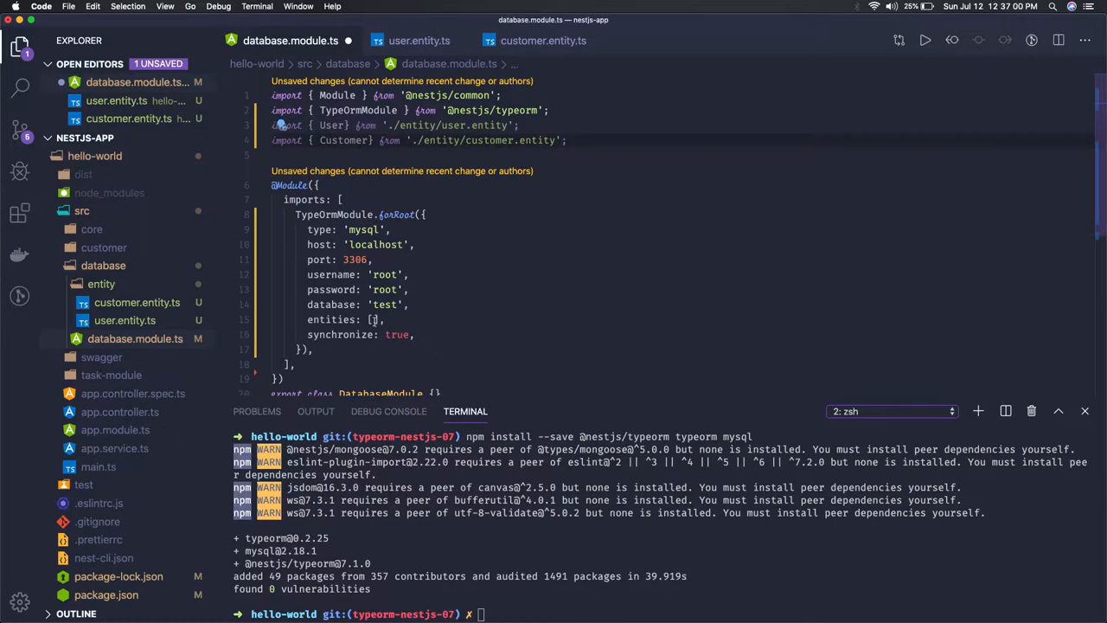
type("User,")
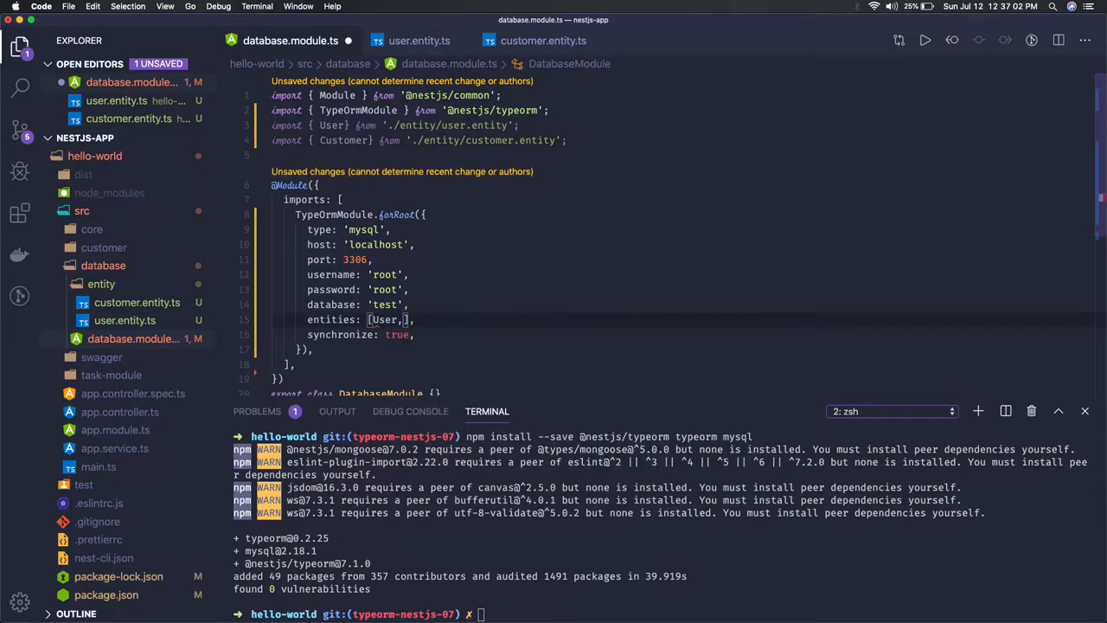
type("Cu")
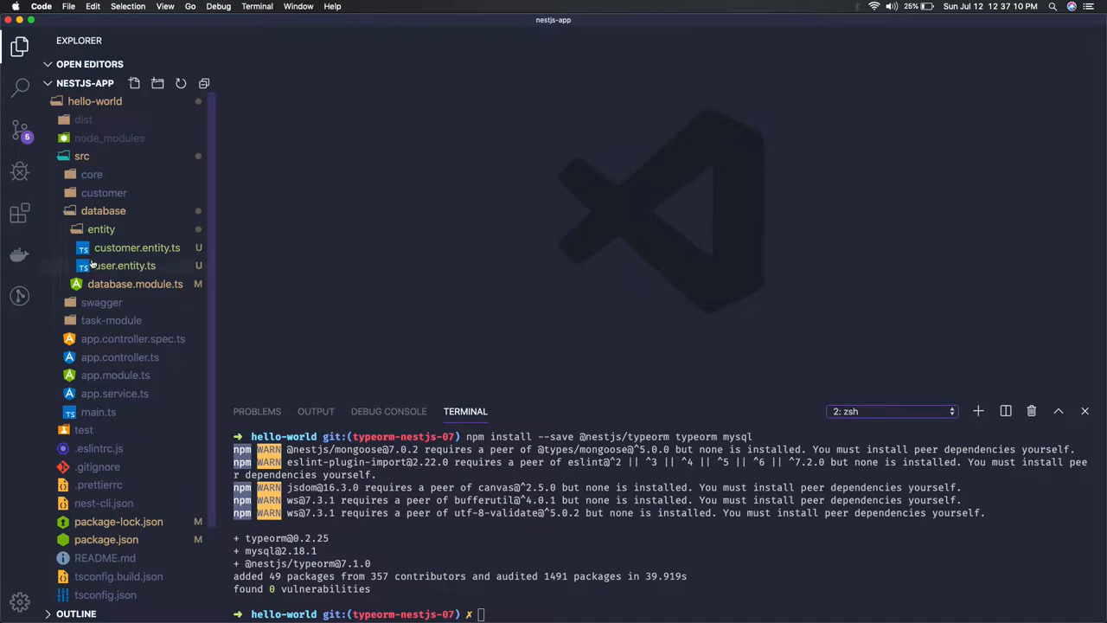
Collapse the database and src folders to reach the root-level Dockerfile.
left_click(103, 210)
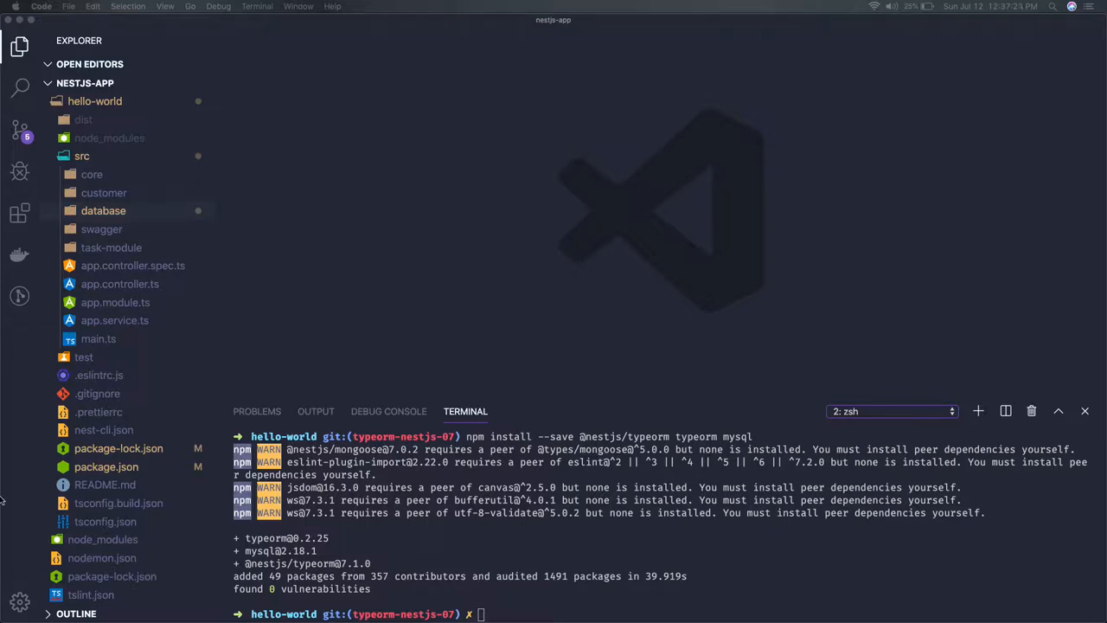
left_click(82, 156)
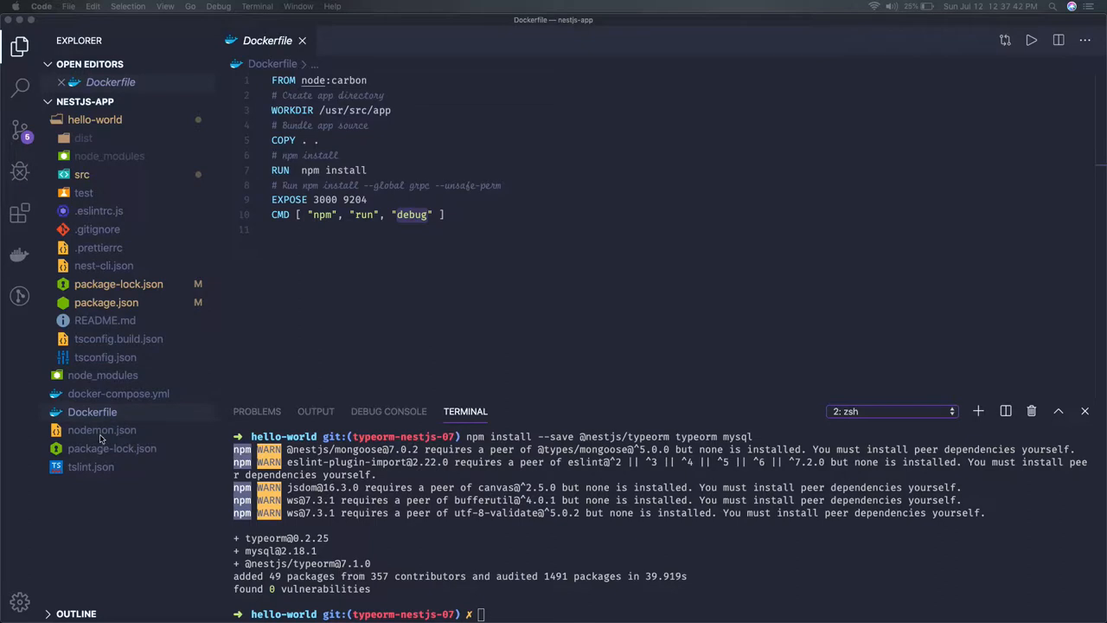
mouse_move(109, 328)
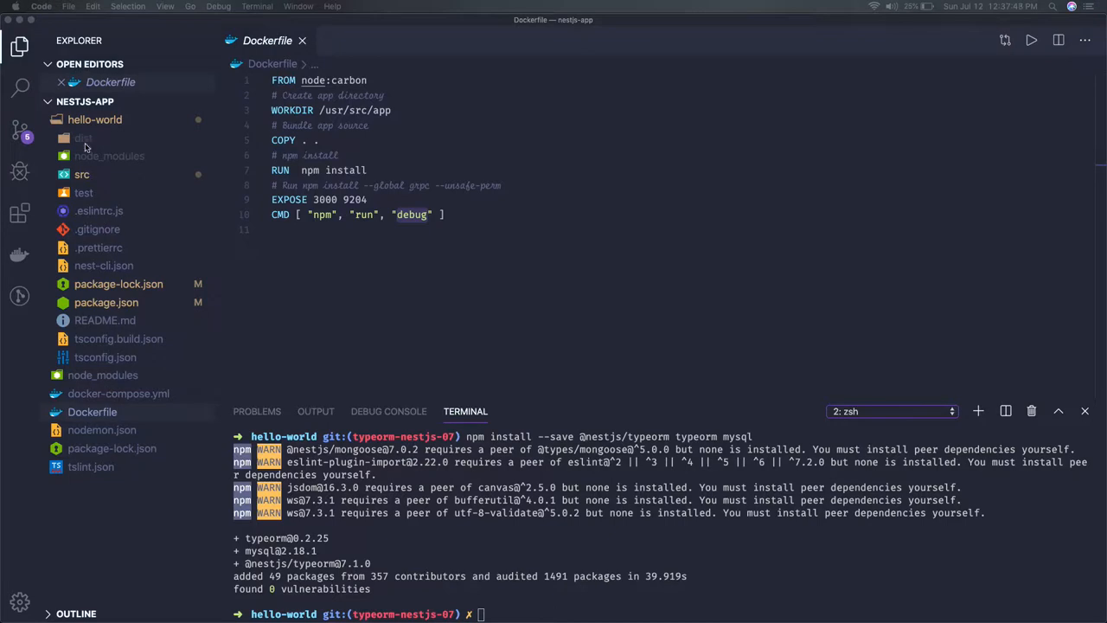
Move docker-compose.yml, Dockerfile and nodemon.json into hello-world and view its package.json.
left_click(105, 356)
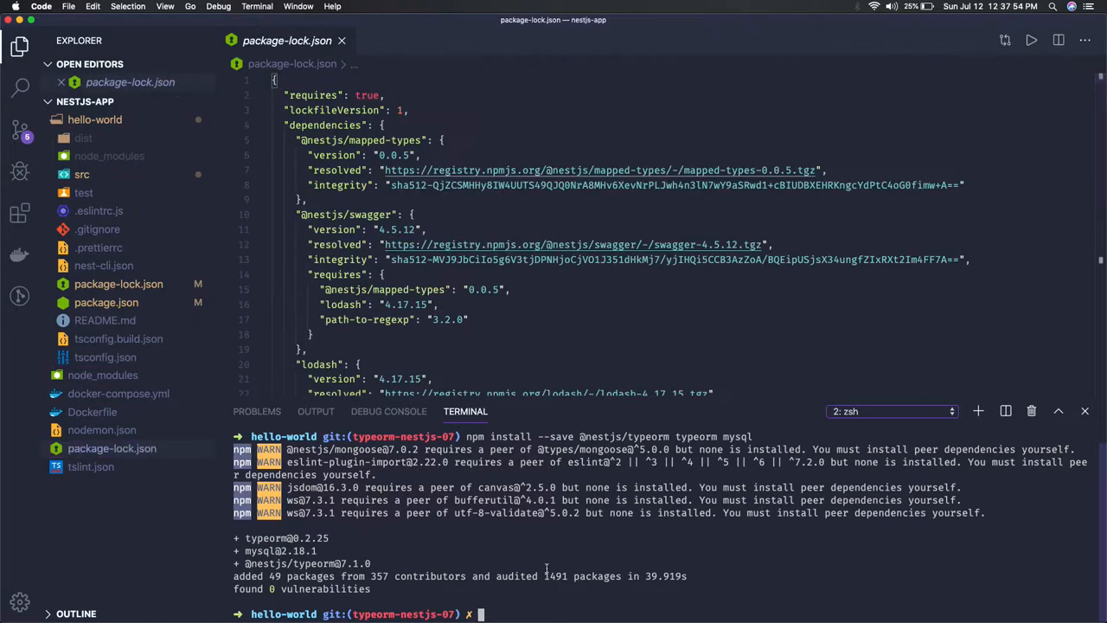
mouse_move(380, 382)
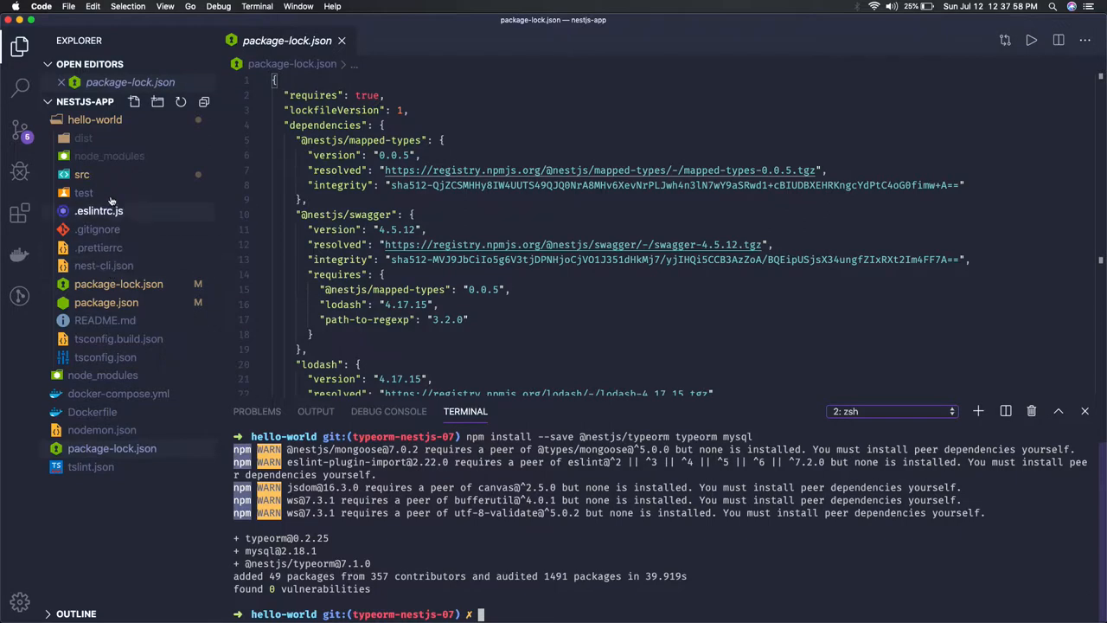
left_click(106, 302)
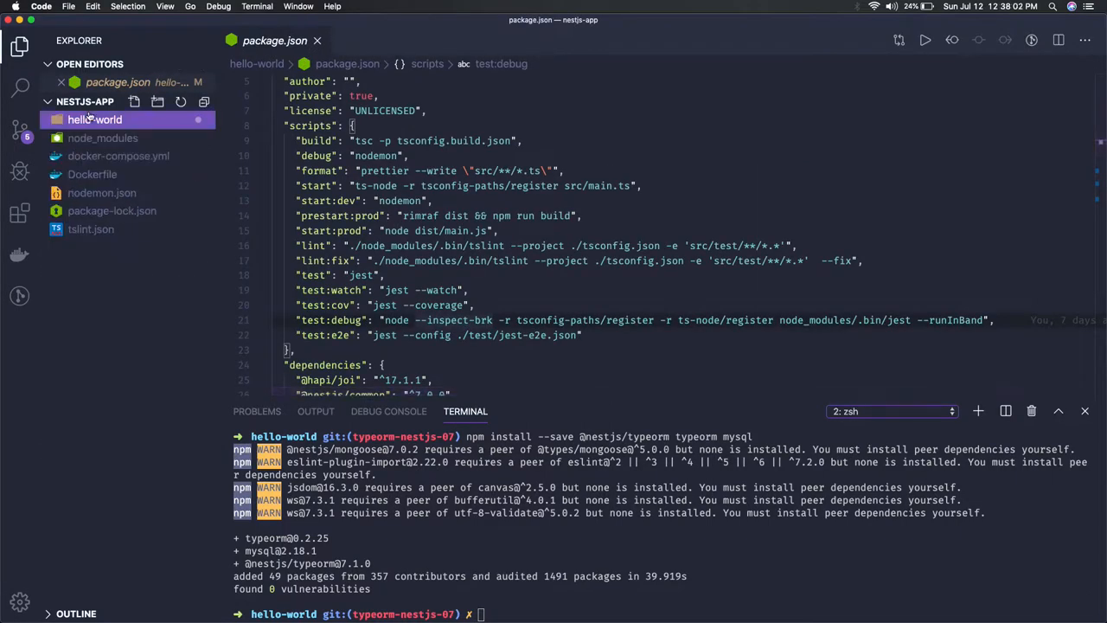
left_click(95, 120)
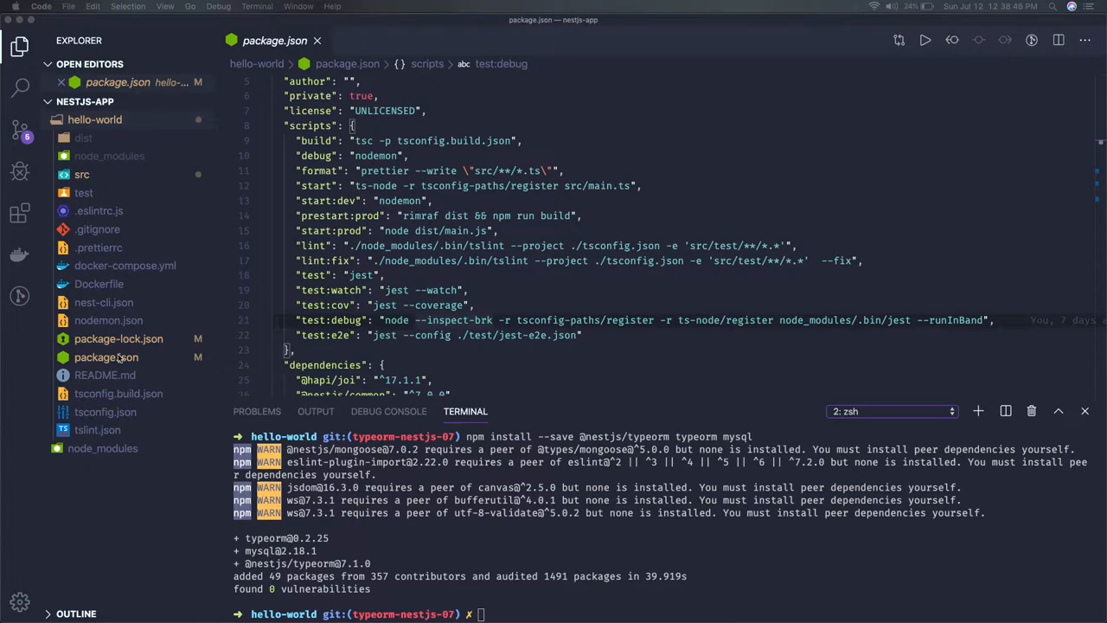
left_click(105, 357)
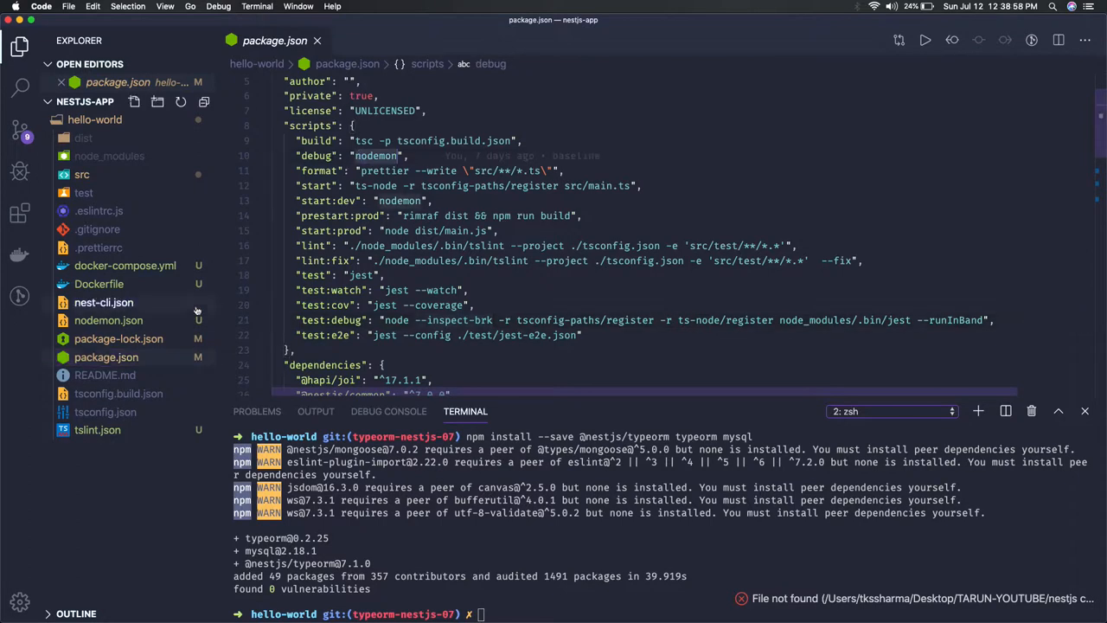
Check the Dockerfile and docker-compose.yml, then set host 'mysql' in database.module.ts.
left_click(98, 283)
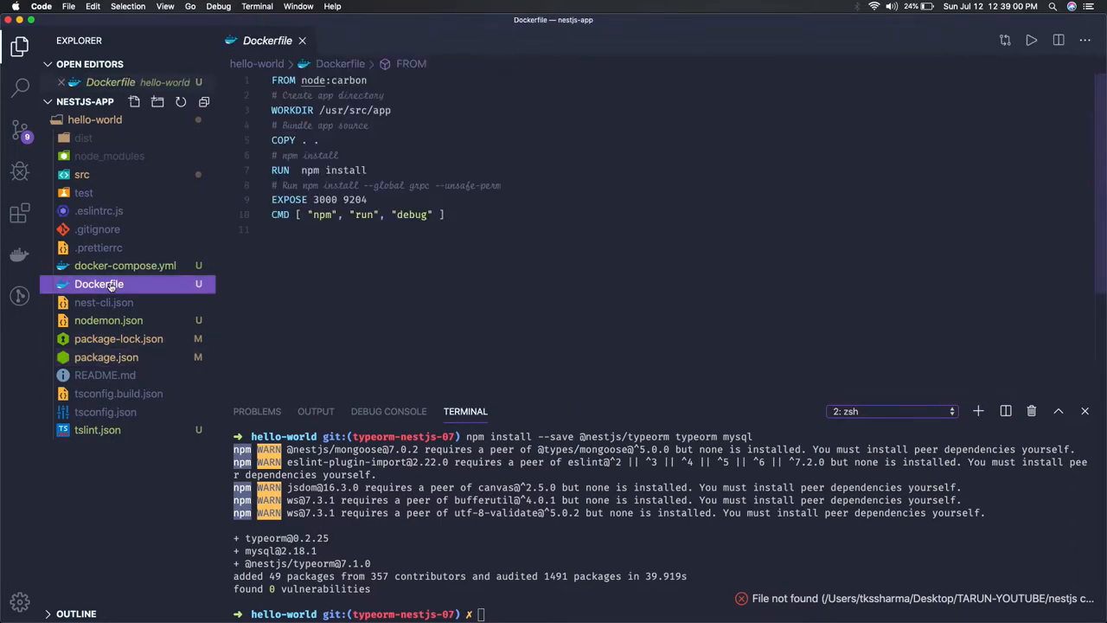
left_click(125, 266)
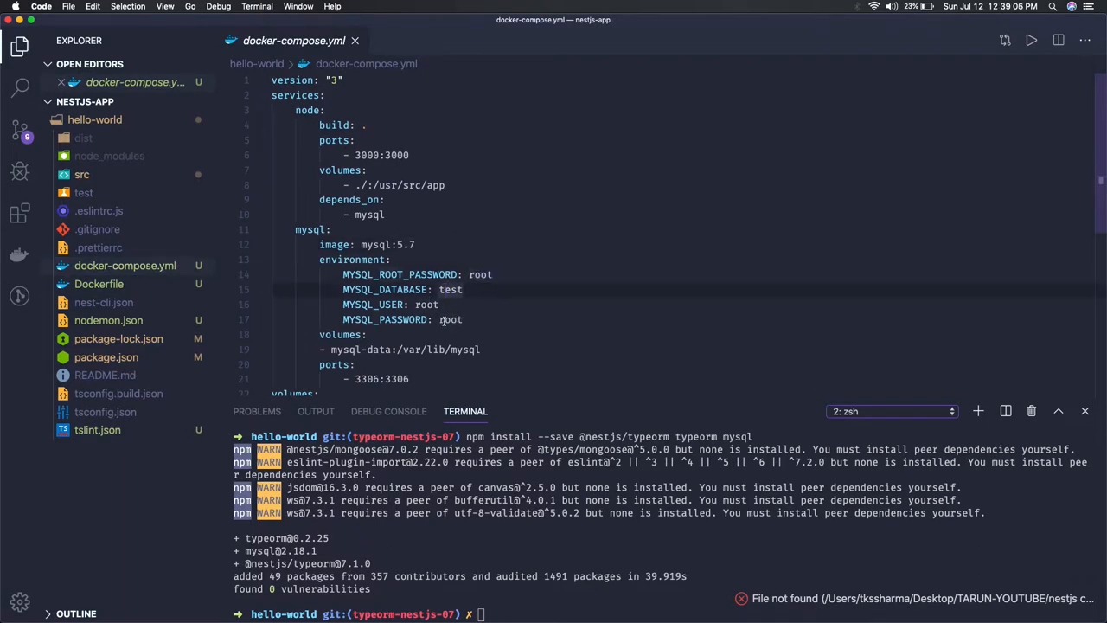
mouse_move(431, 304)
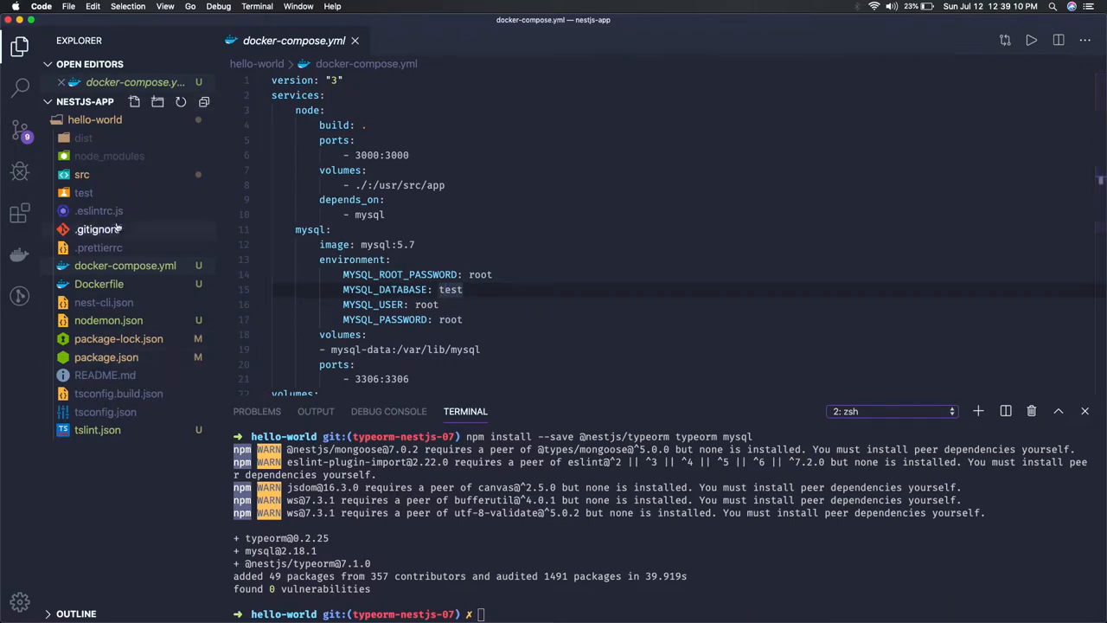
left_click(81, 174)
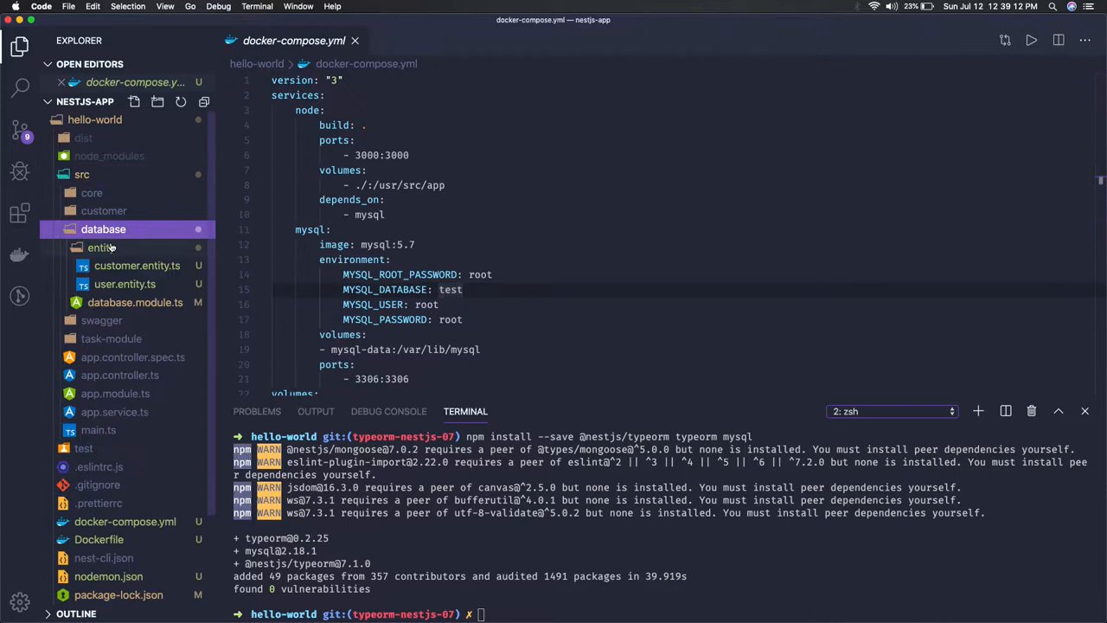
left_click(135, 302)
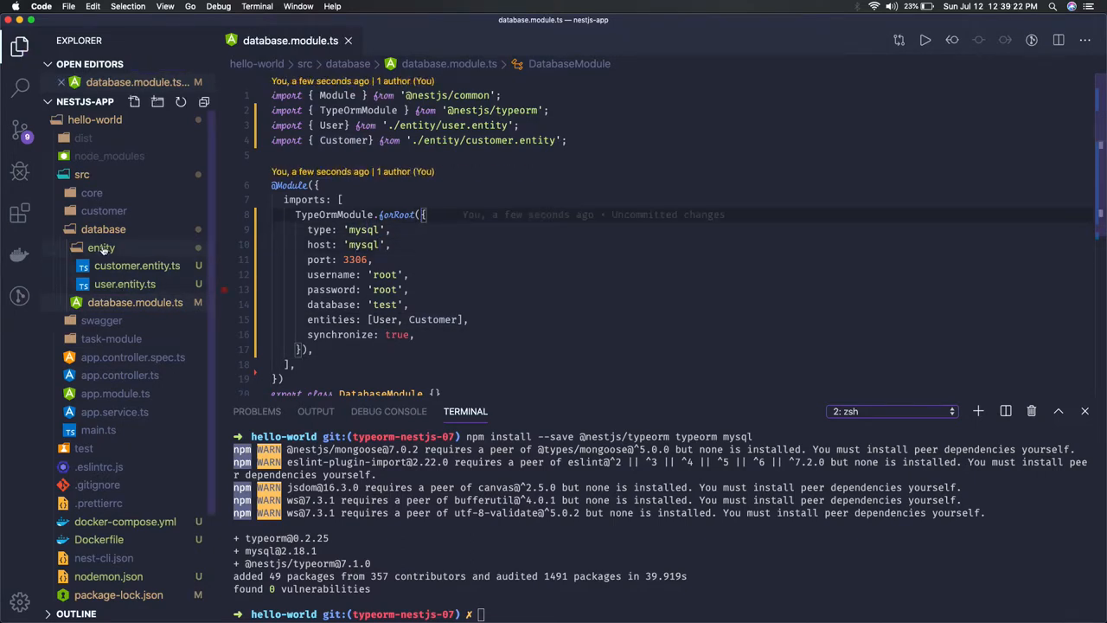
Scroll through docker-compose.yml's mysql service, then view app.module.ts importing DatabaseModule.
left_click(103, 229)
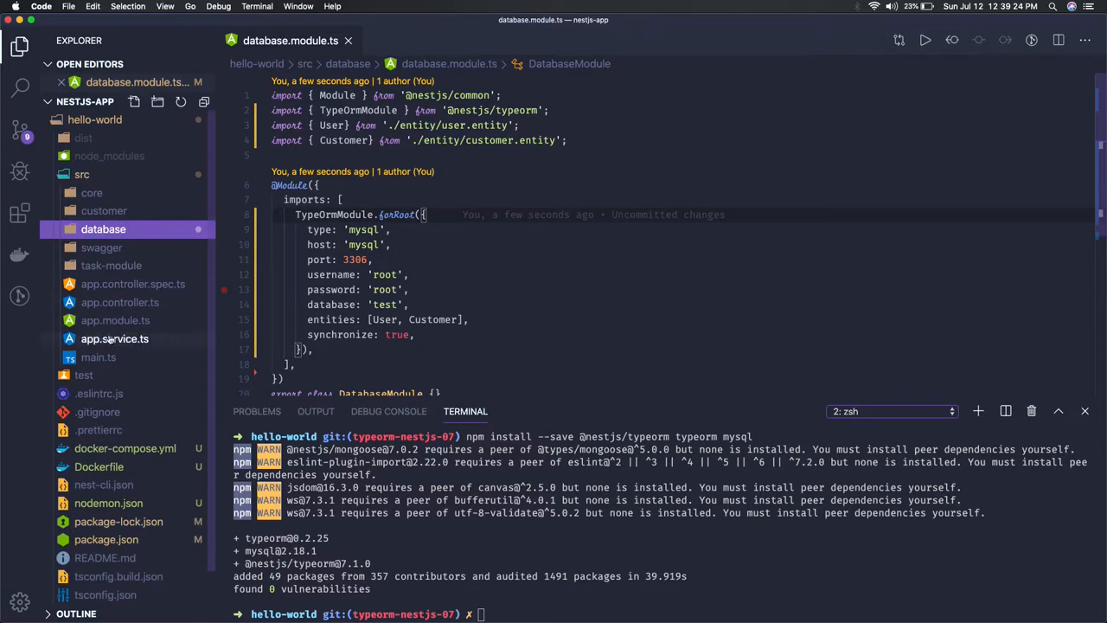
left_click(125, 447)
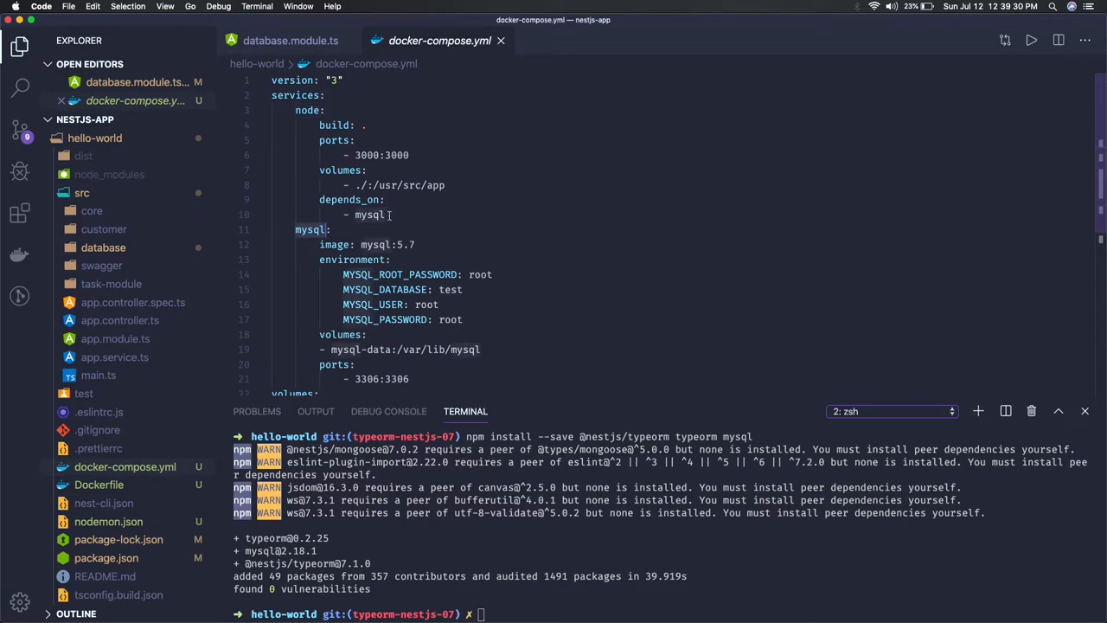
scroll("down", 3)
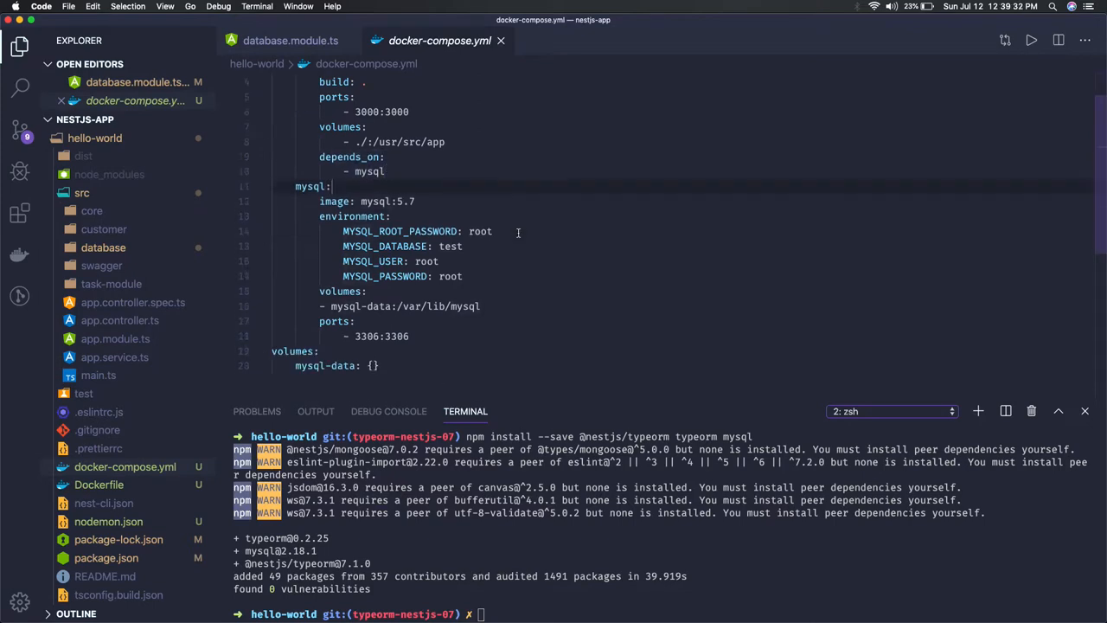
scroll("up", 3)
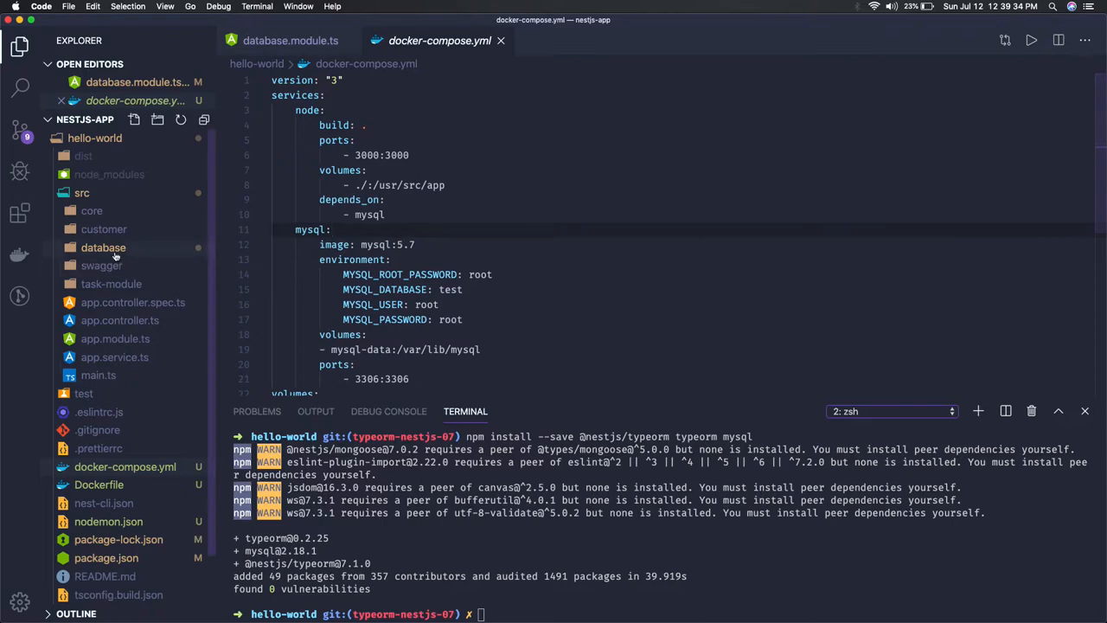
mouse_move(102, 247)
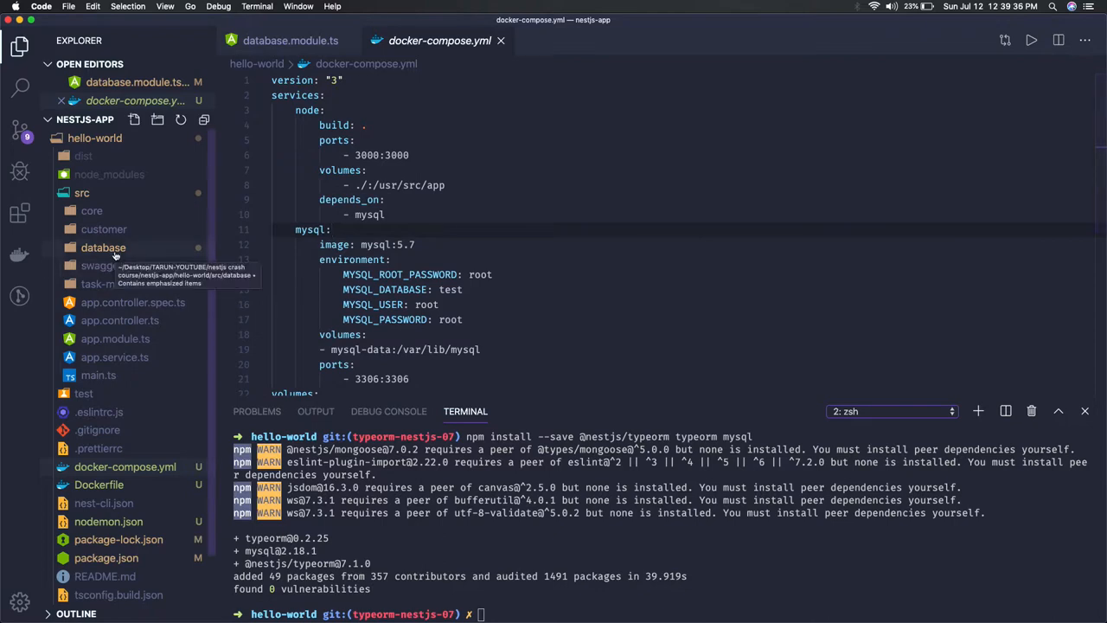
left_click(115, 339)
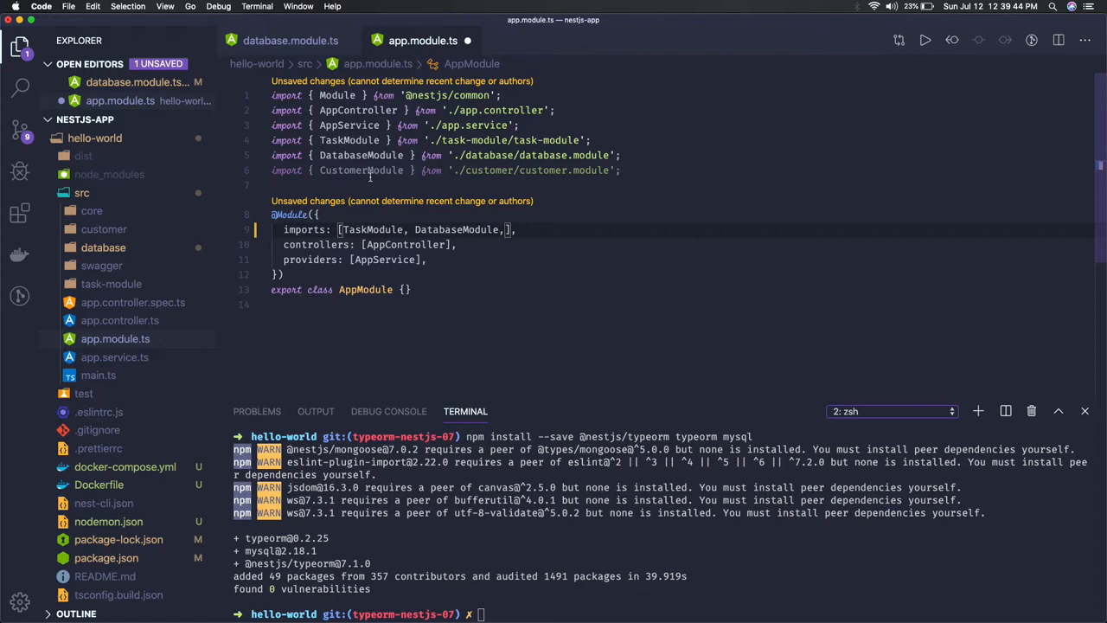
Delete the CustomerModule import and the trailing comma in AppModule's imports.
key("Backspace")
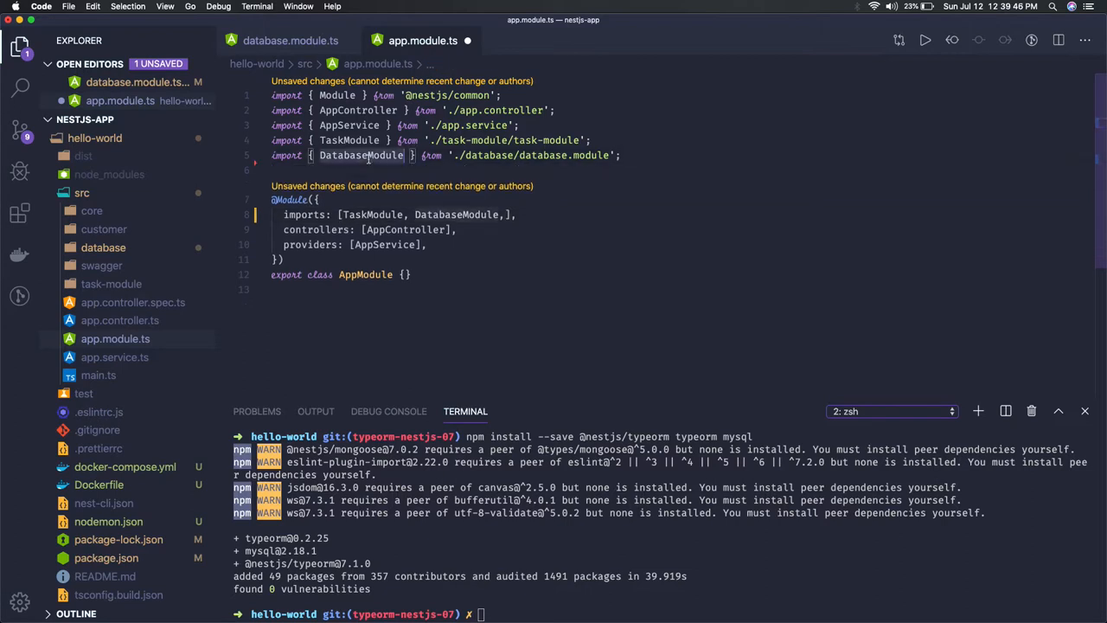
left_click(506, 214)
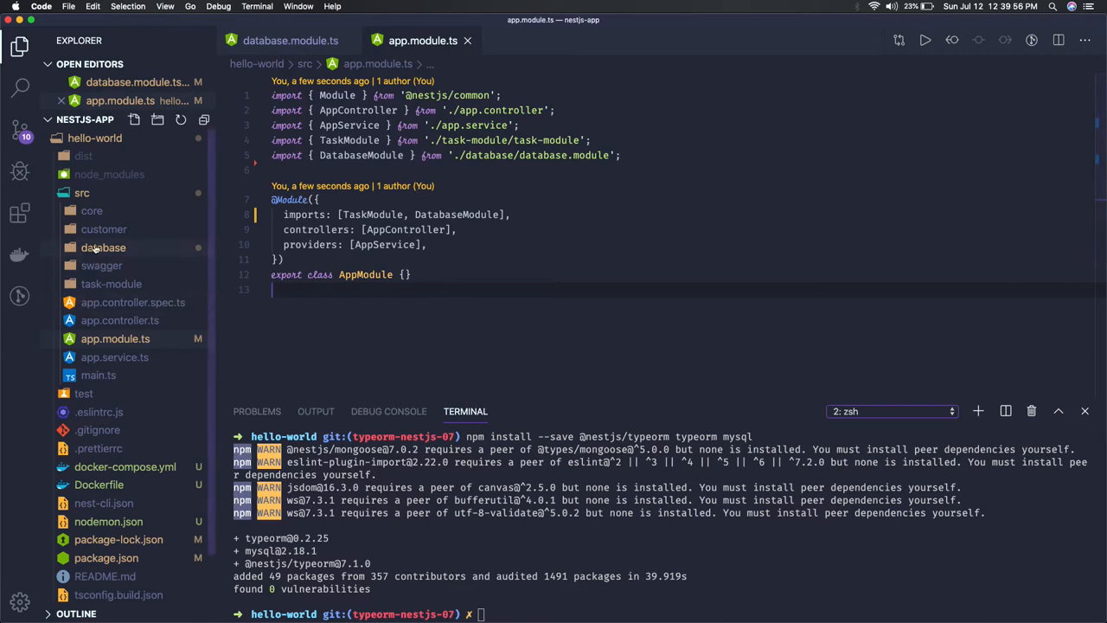
mouse_move(104, 248)
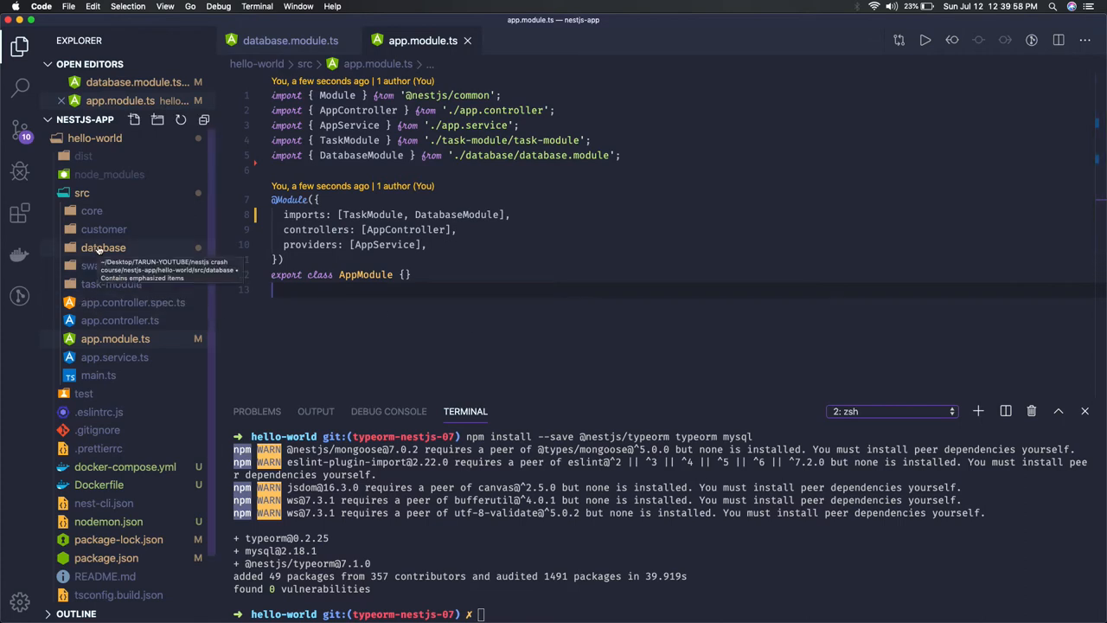